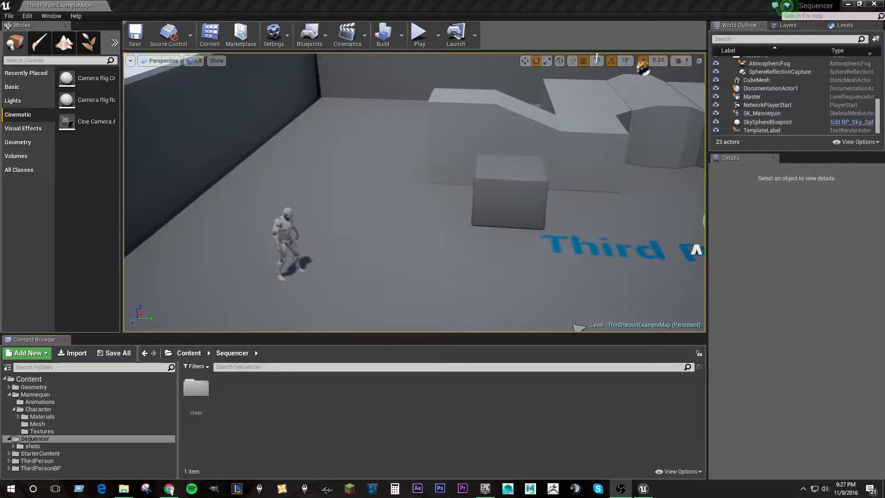
{"action": "mouse_move", "coordinate": [773, 368]}
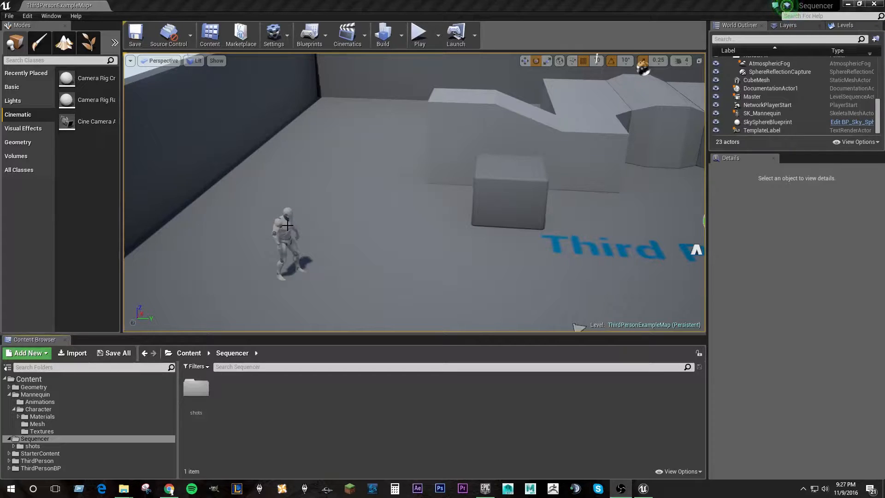
Step: Select the existing SK_Mannequin in the viewport so it can be duplicated
{"action": "left_click", "coordinate": [762, 113]}
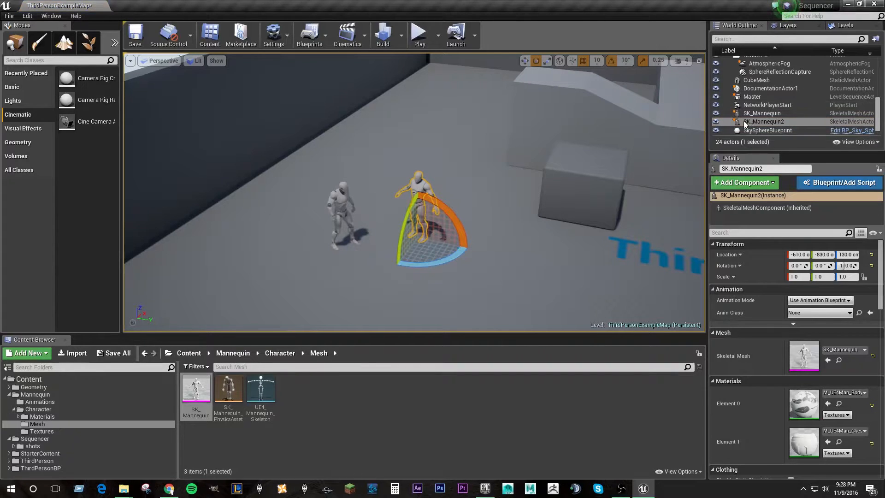
{"action": "mouse_move", "coordinate": [764, 122]}
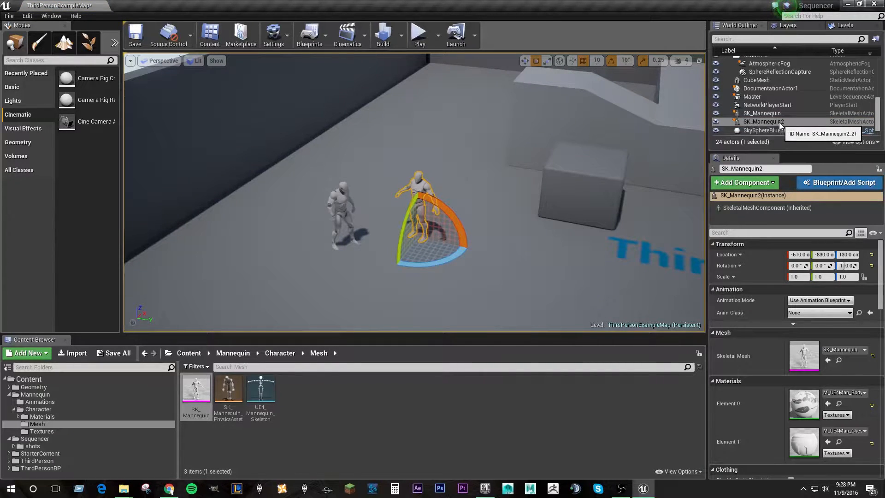
{"action": "mouse_move", "coordinate": [88, 374]}
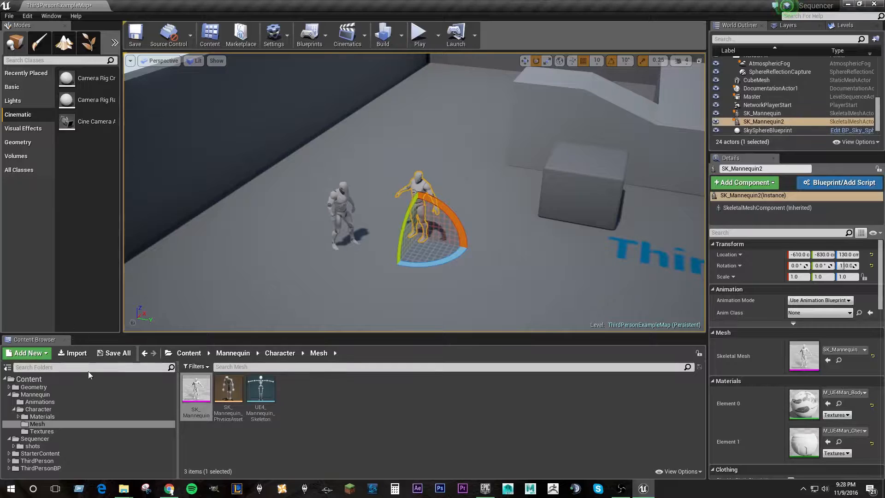
Step: Create a Level Sequence named Talk_01 in the Sequencer folder and bring it up for editing
{"action": "left_click", "coordinate": [26, 353]}
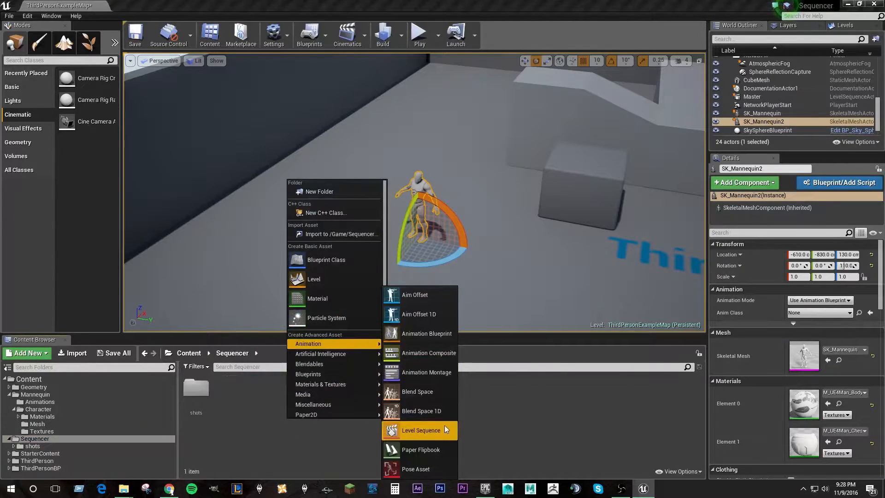
{"action": "left_click", "coordinate": [420, 431]}
{"action": "type", "text": "Talk_01"}
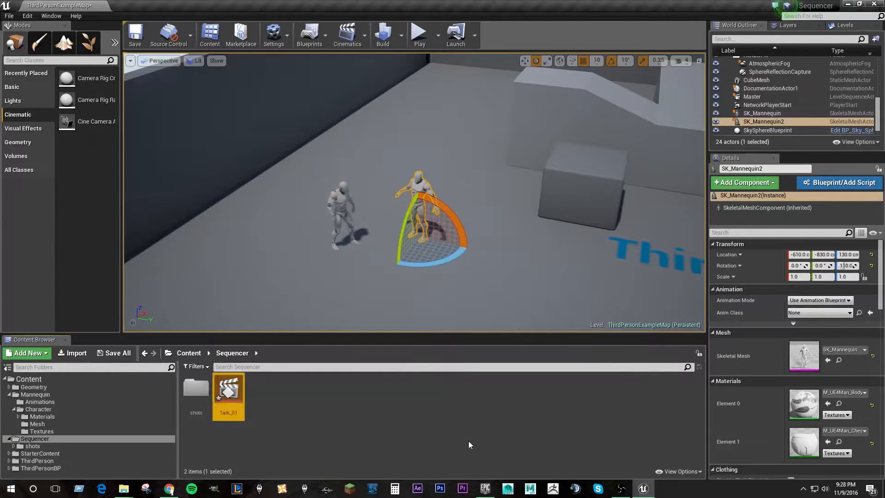
{"action": "double_click", "coordinate": [227, 389]}
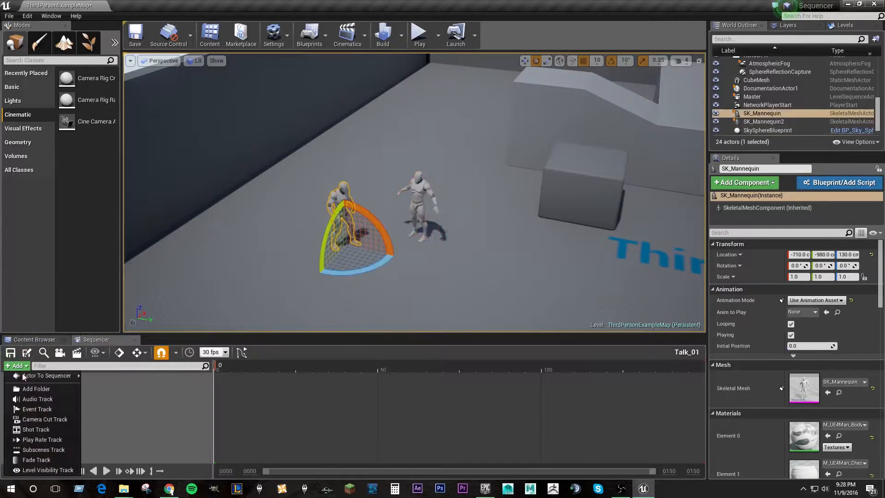
Step: Add SK_Mannequin with a ThirdPersonIdle animation track and SK_Mannequin2 with its own track
{"action": "left_click", "coordinate": [47, 376]}
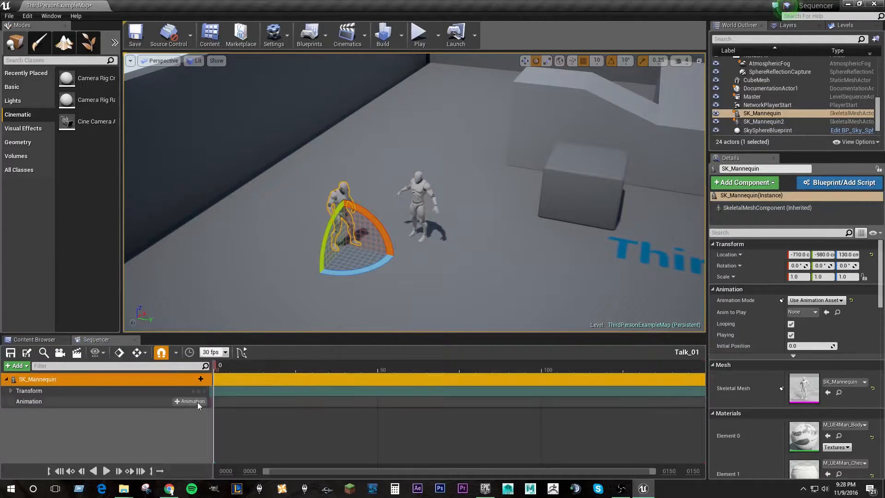
{"action": "left_click", "coordinate": [190, 401]}
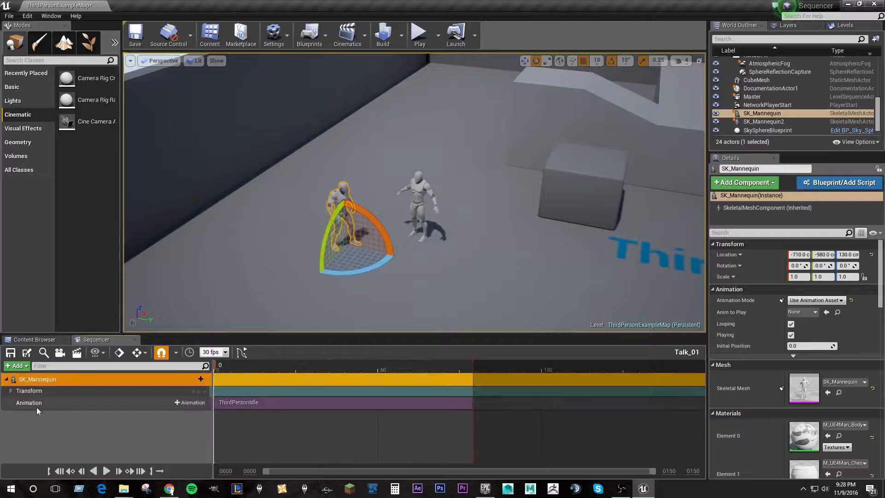
{"action": "left_click", "coordinate": [765, 122]}
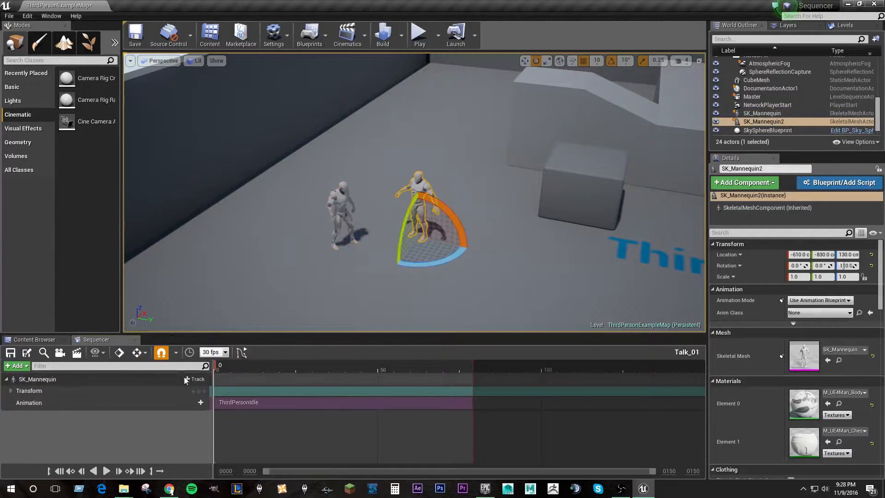
{"action": "left_click", "coordinate": [16, 367]}
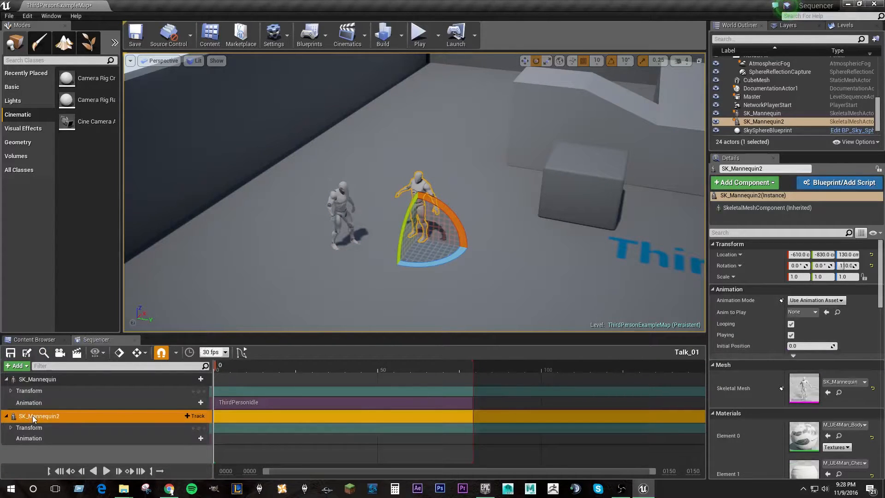
Step: Convert the SK_Mannequin2 track to a spawnable so the sequence controls its existence
{"action": "right_click", "coordinate": [39, 416]}
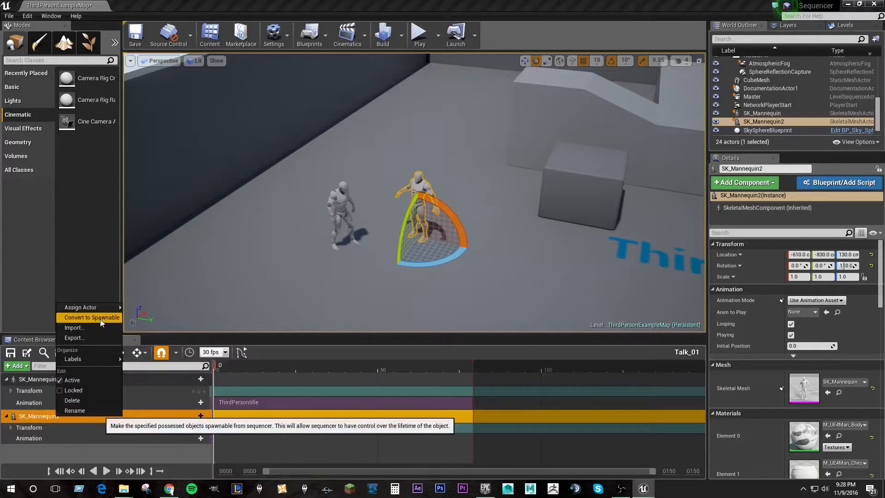
{"action": "left_click", "coordinate": [92, 317]}
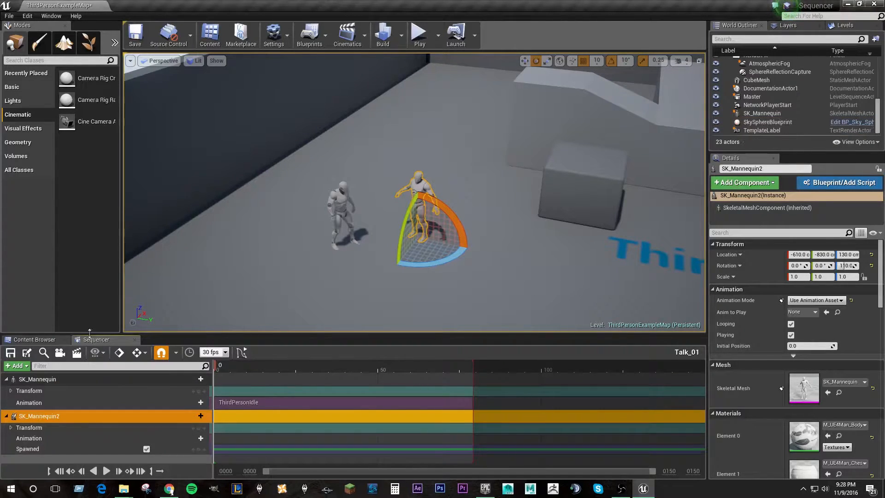
{"action": "mouse_move", "coordinate": [37, 379]}
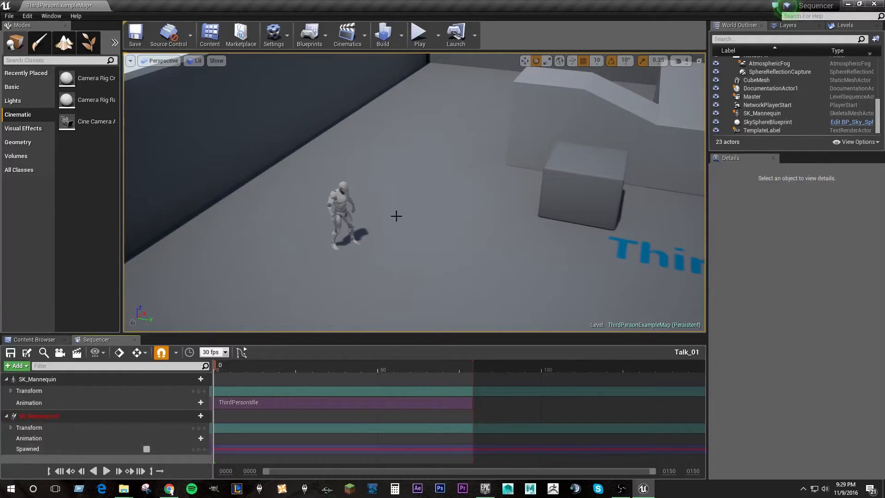
Step: Key SK_Mannequin2's Spawned on at frame 11 and give it a ThirdPersonWalk animation clip
{"action": "left_click", "coordinate": [40, 416]}
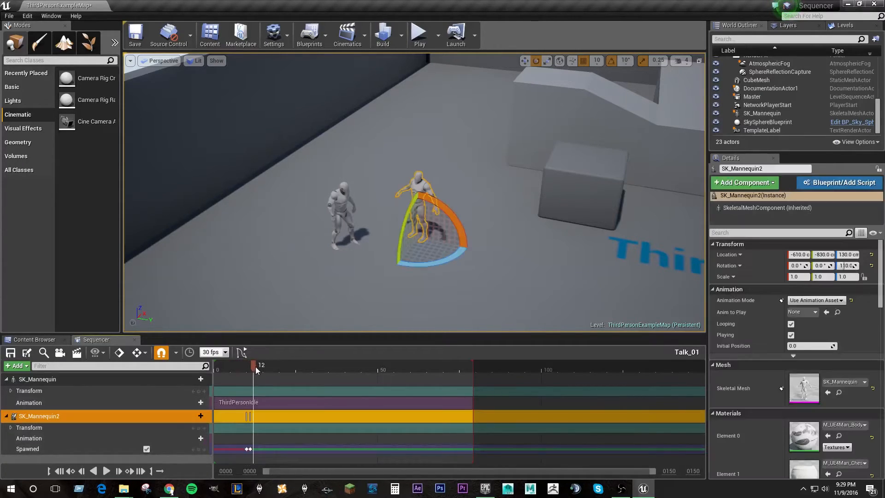
{"action": "left_click_drag", "start_coordinate": [252, 366], "coordinate": [248, 366]}
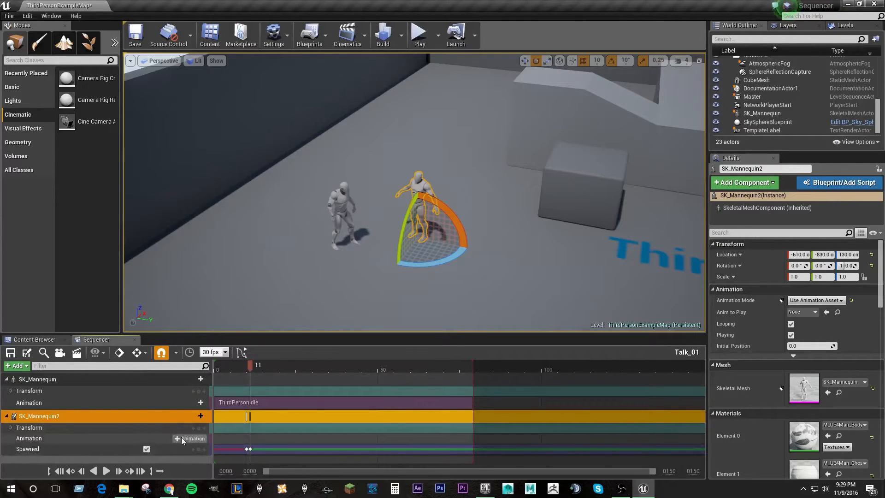
{"action": "left_click", "coordinate": [201, 439]}
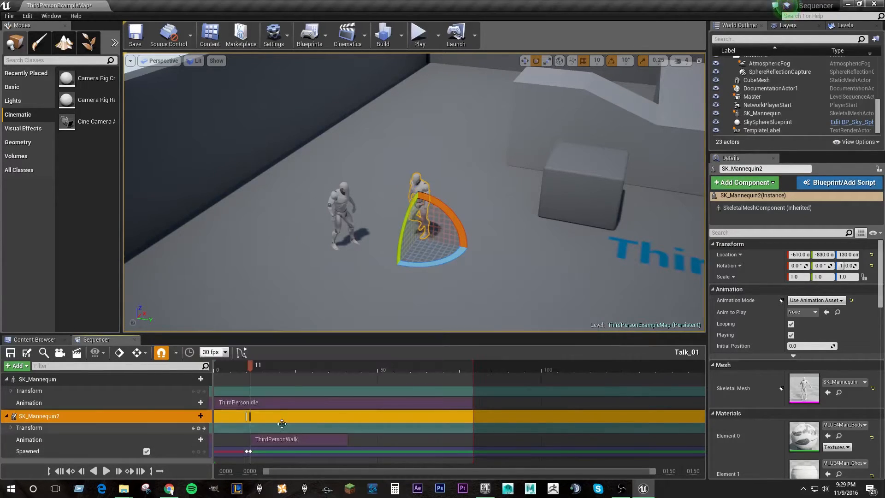
{"action": "left_click", "coordinate": [312, 365]}
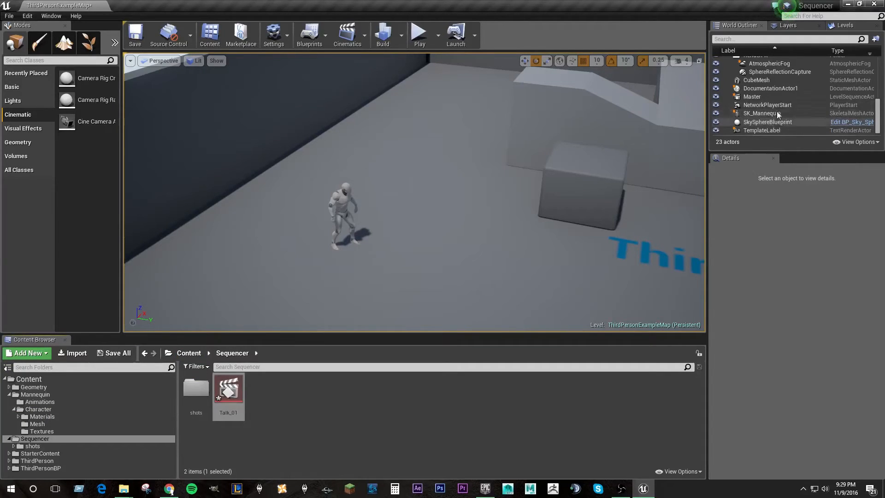
{"action": "mouse_move", "coordinate": [229, 391]}
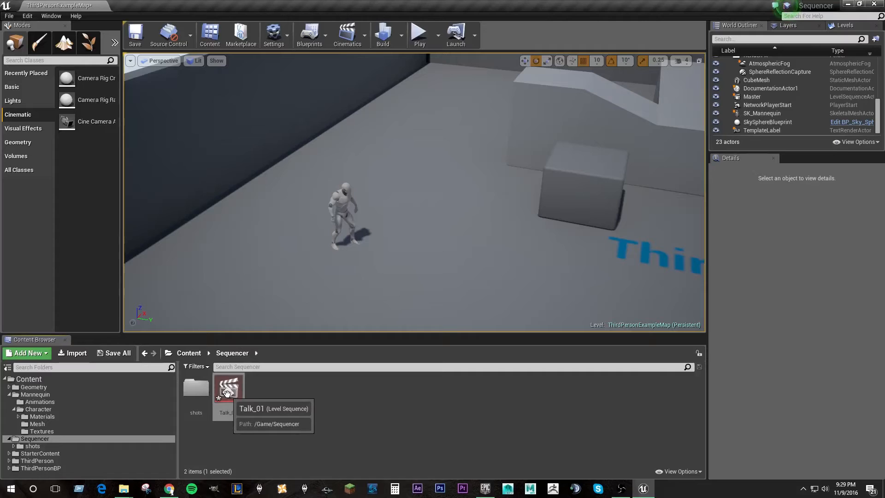
Step: Reopen Talk_01 and scrub to frame 22 to preview SK_Mannequin2 walking in
{"action": "double_click", "coordinate": [228, 386]}
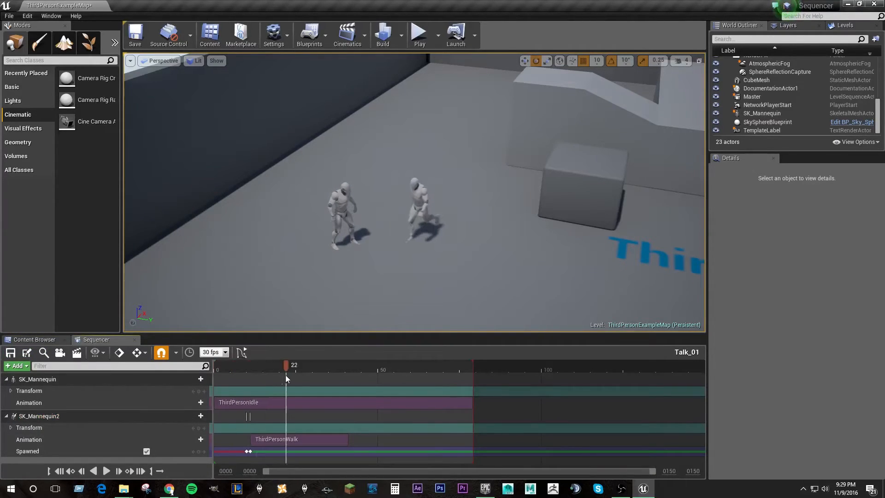
{"action": "left_click_drag", "start_coordinate": [286, 365], "coordinate": [274, 366]}
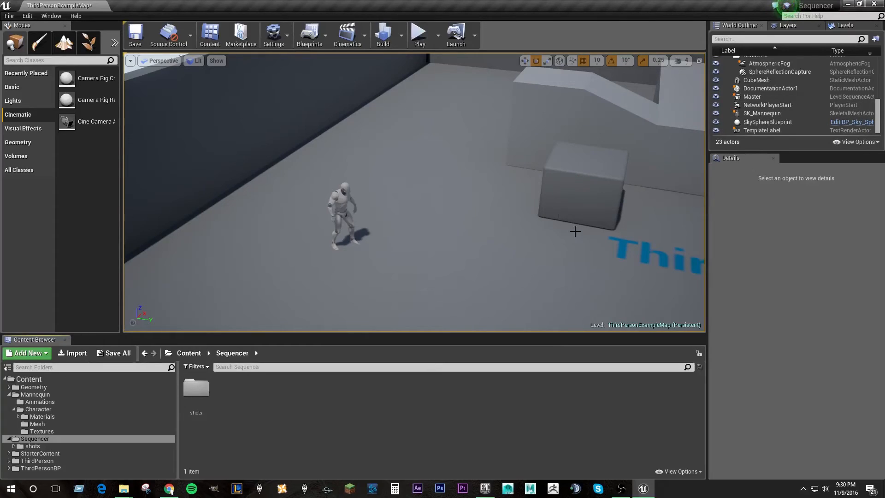
{"action": "mouse_move", "coordinate": [481, 230]}
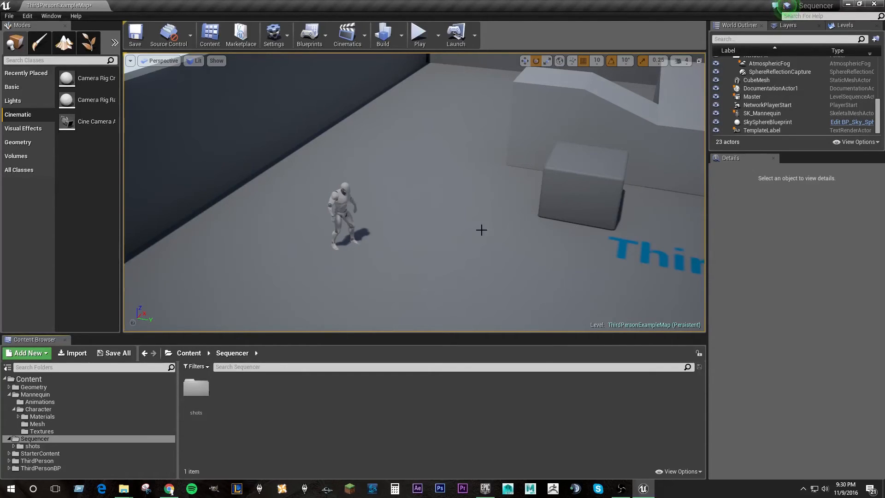
{"action": "mouse_move", "coordinate": [400, 220]}
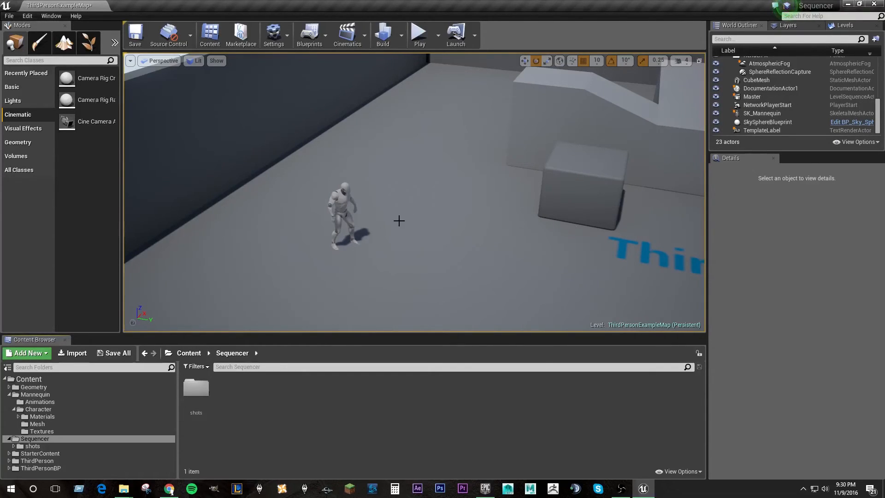
{"action": "mouse_move", "coordinate": [440, 223]}
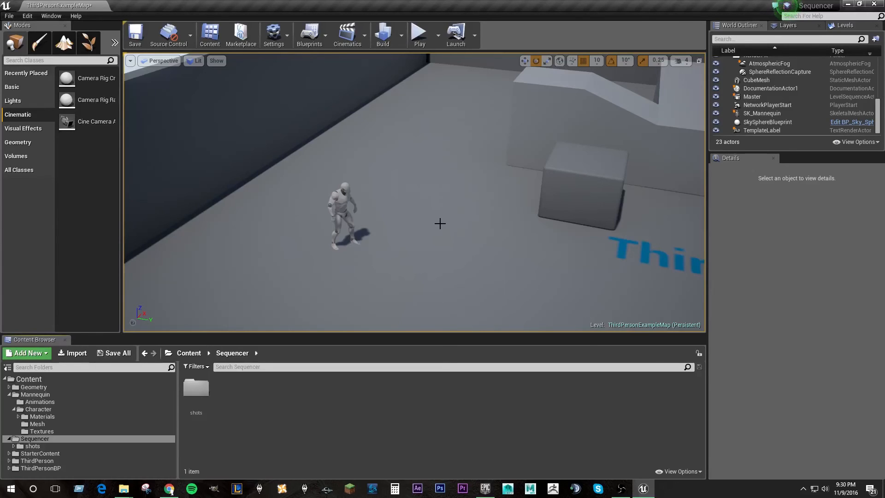
{"action": "mouse_move", "coordinate": [531, 208]}
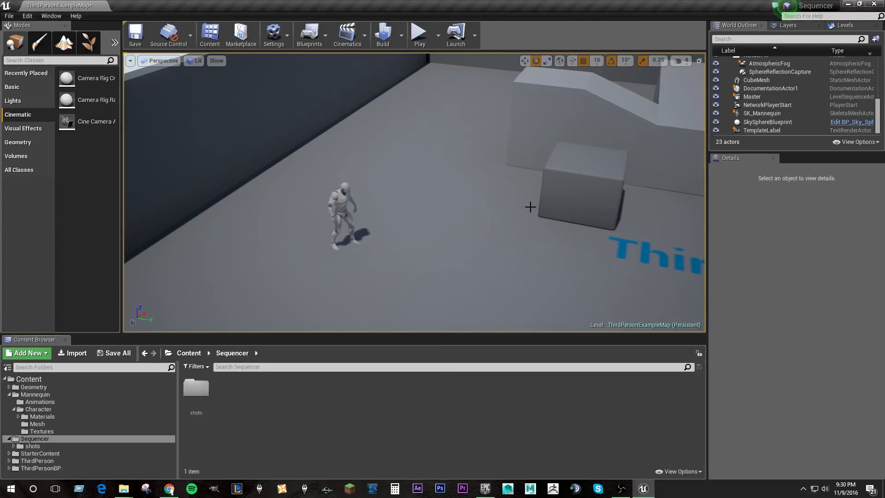
{"action": "mouse_move", "coordinate": [491, 221]}
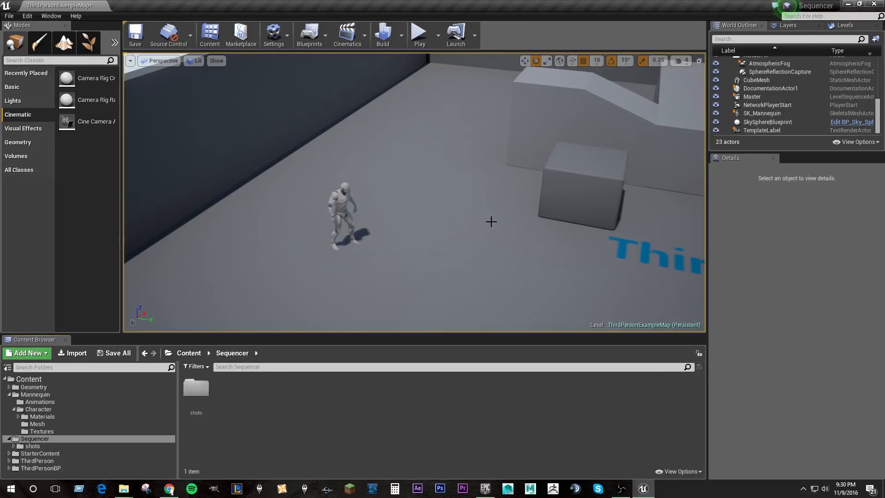
{"action": "mouse_move", "coordinate": [567, 247]}
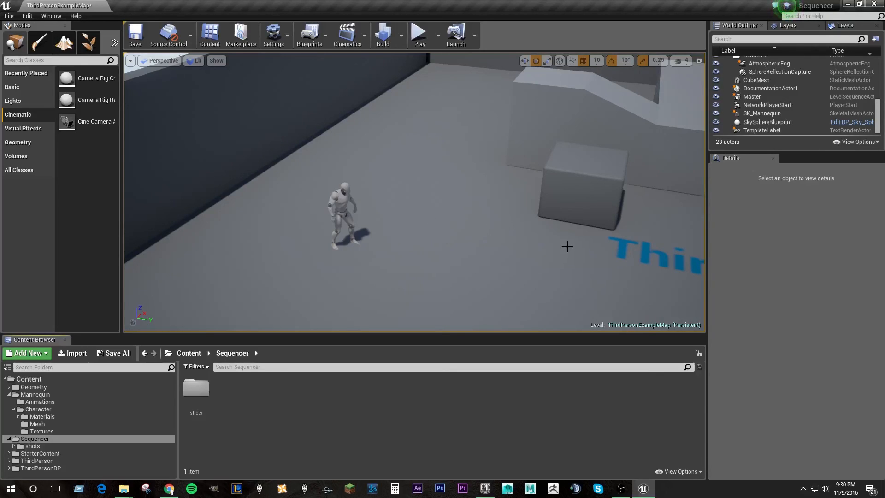
{"action": "mouse_move", "coordinate": [421, 295]}
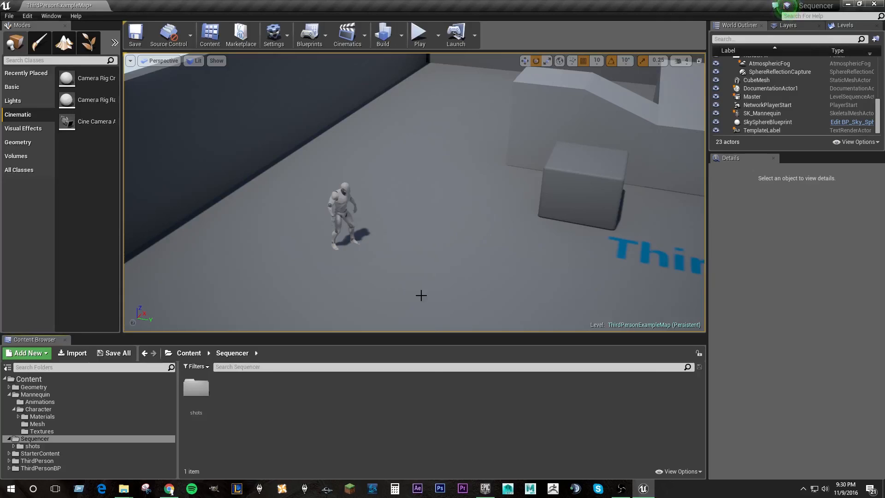